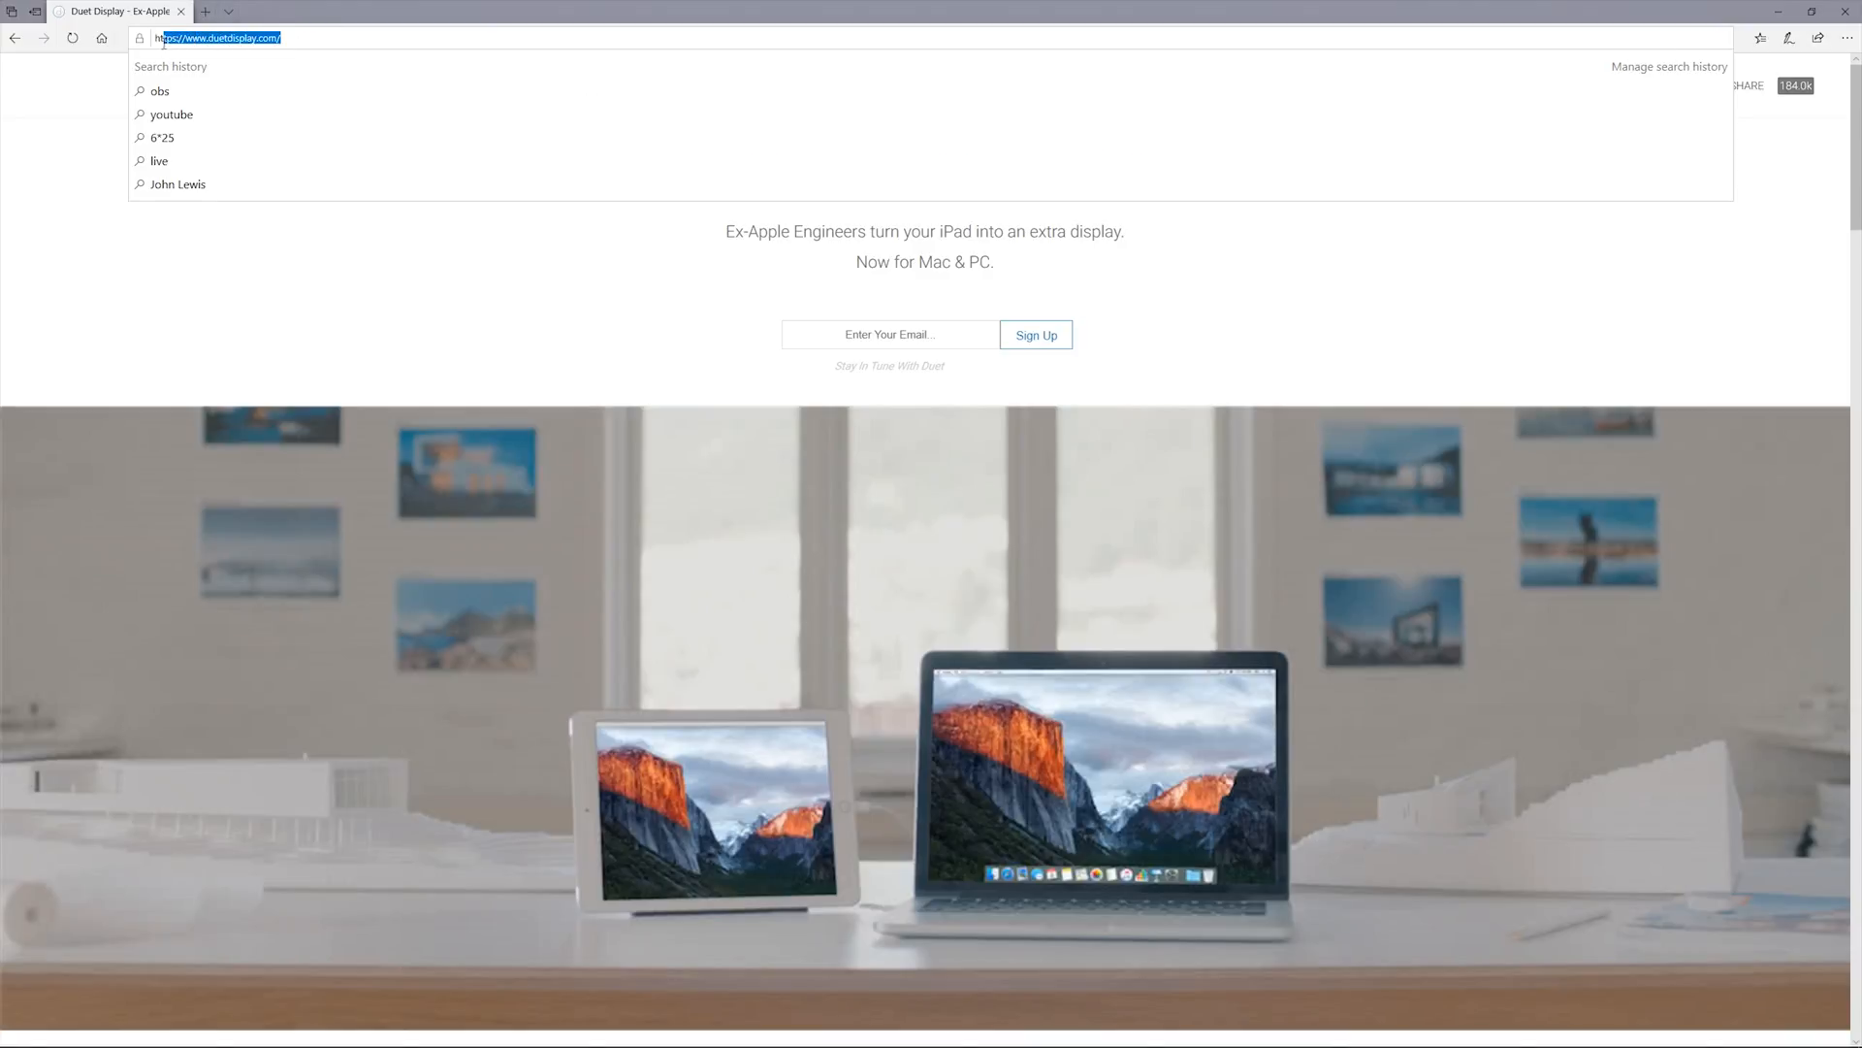
Go to duetdisplay.com to show the Duet Display homepage in Edge.
left_click(241, 268)
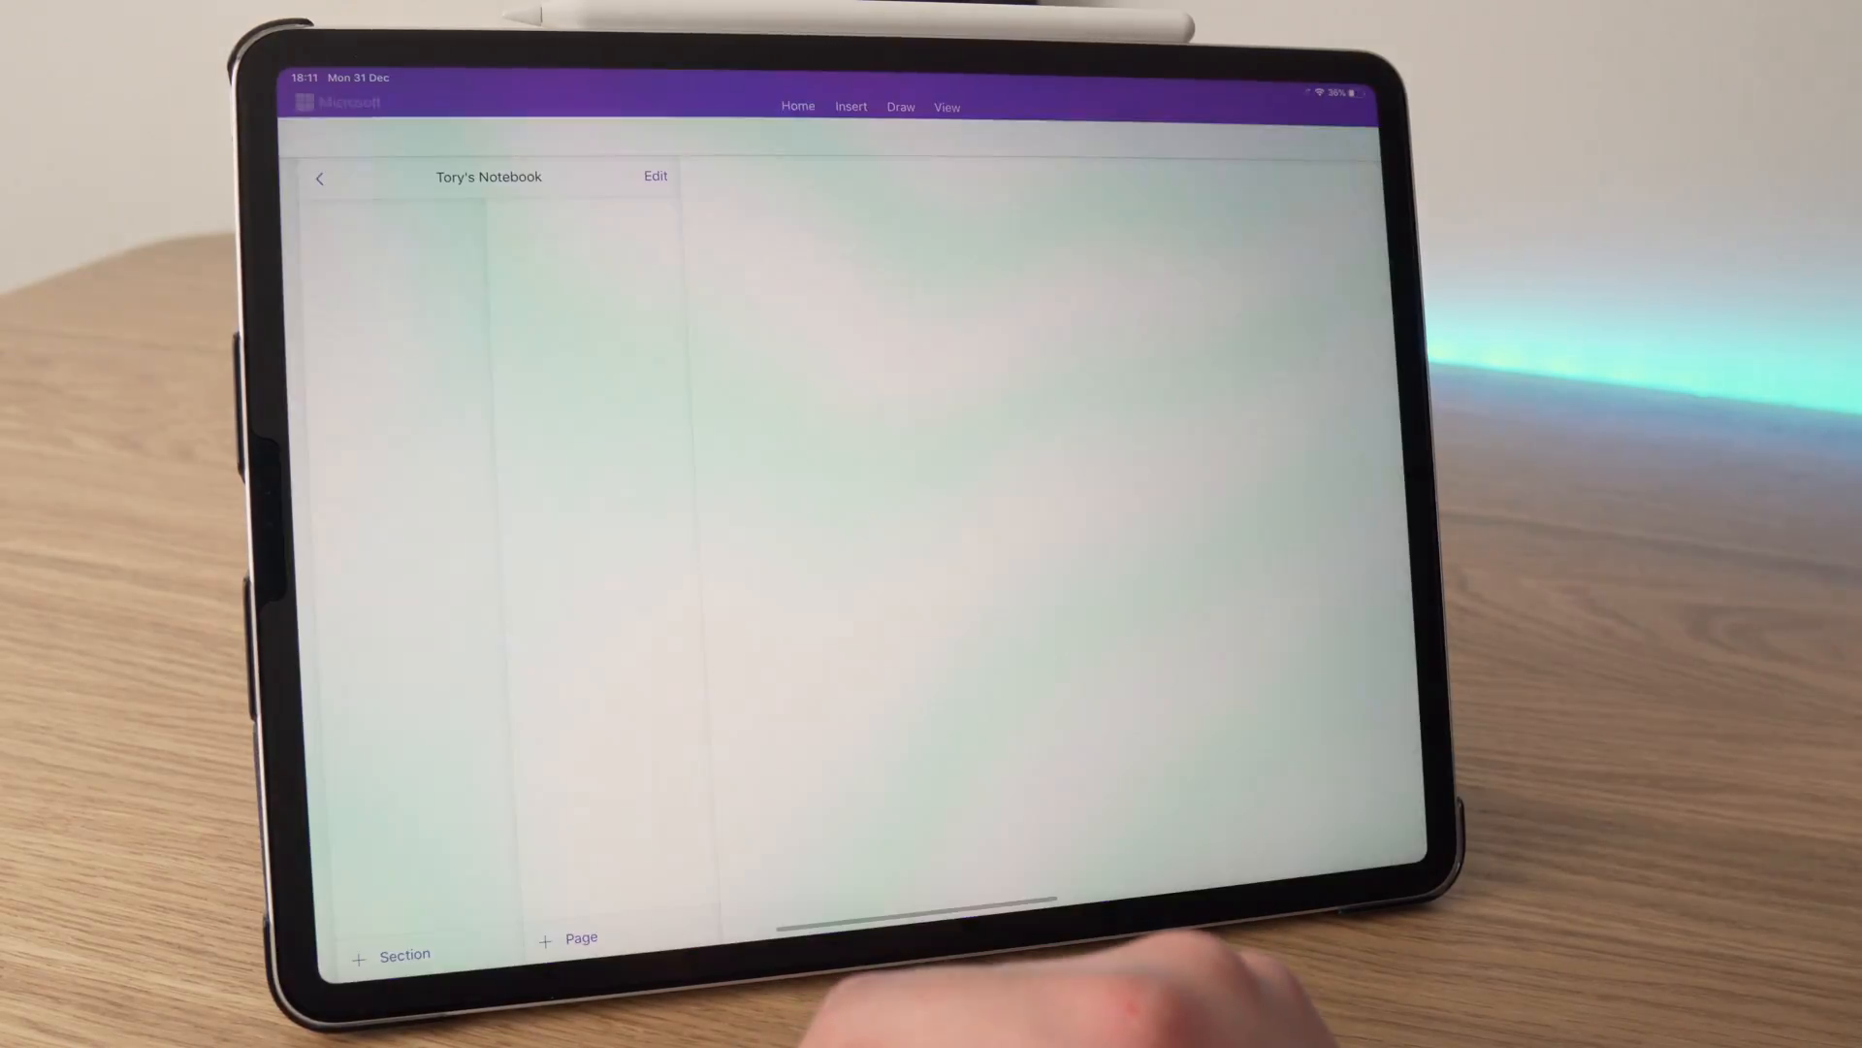
Show the 'Useful iPad apps that you need' notes and scroll through them.
left_click(594, 440)
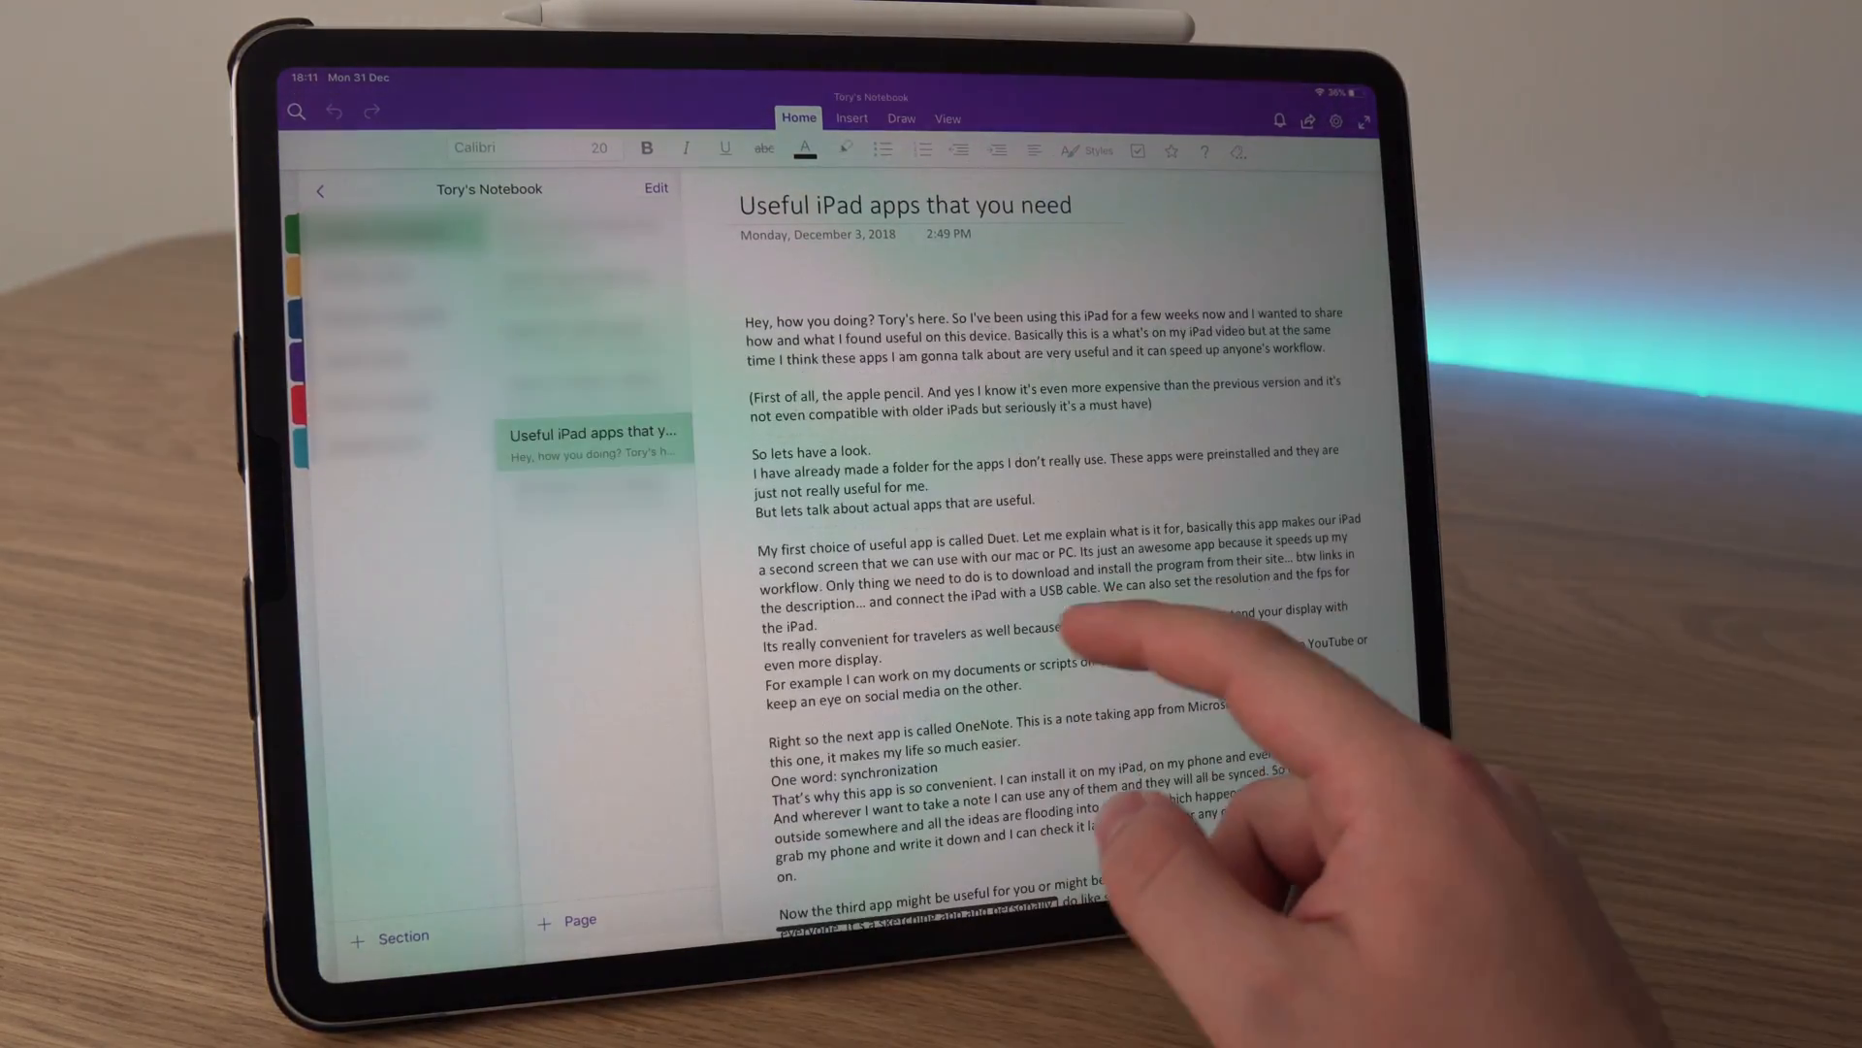
scroll("down", 3)
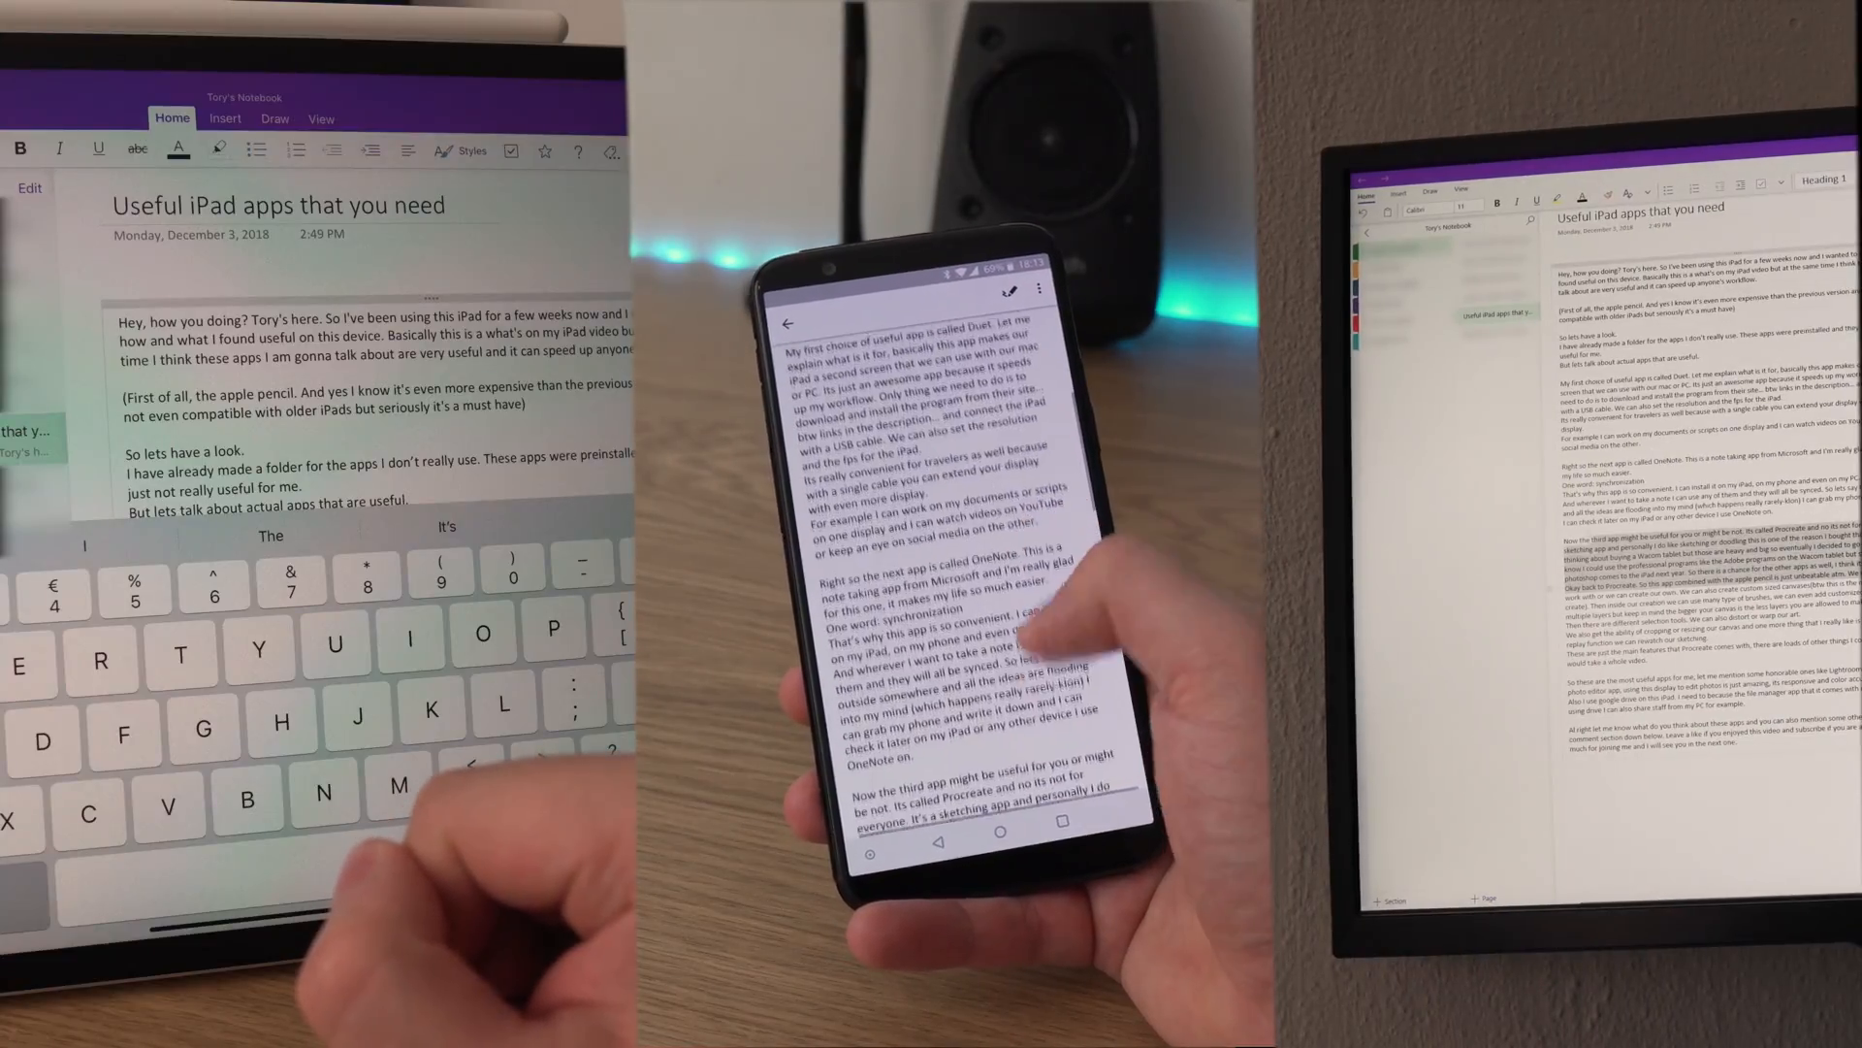
scroll("down", 3)
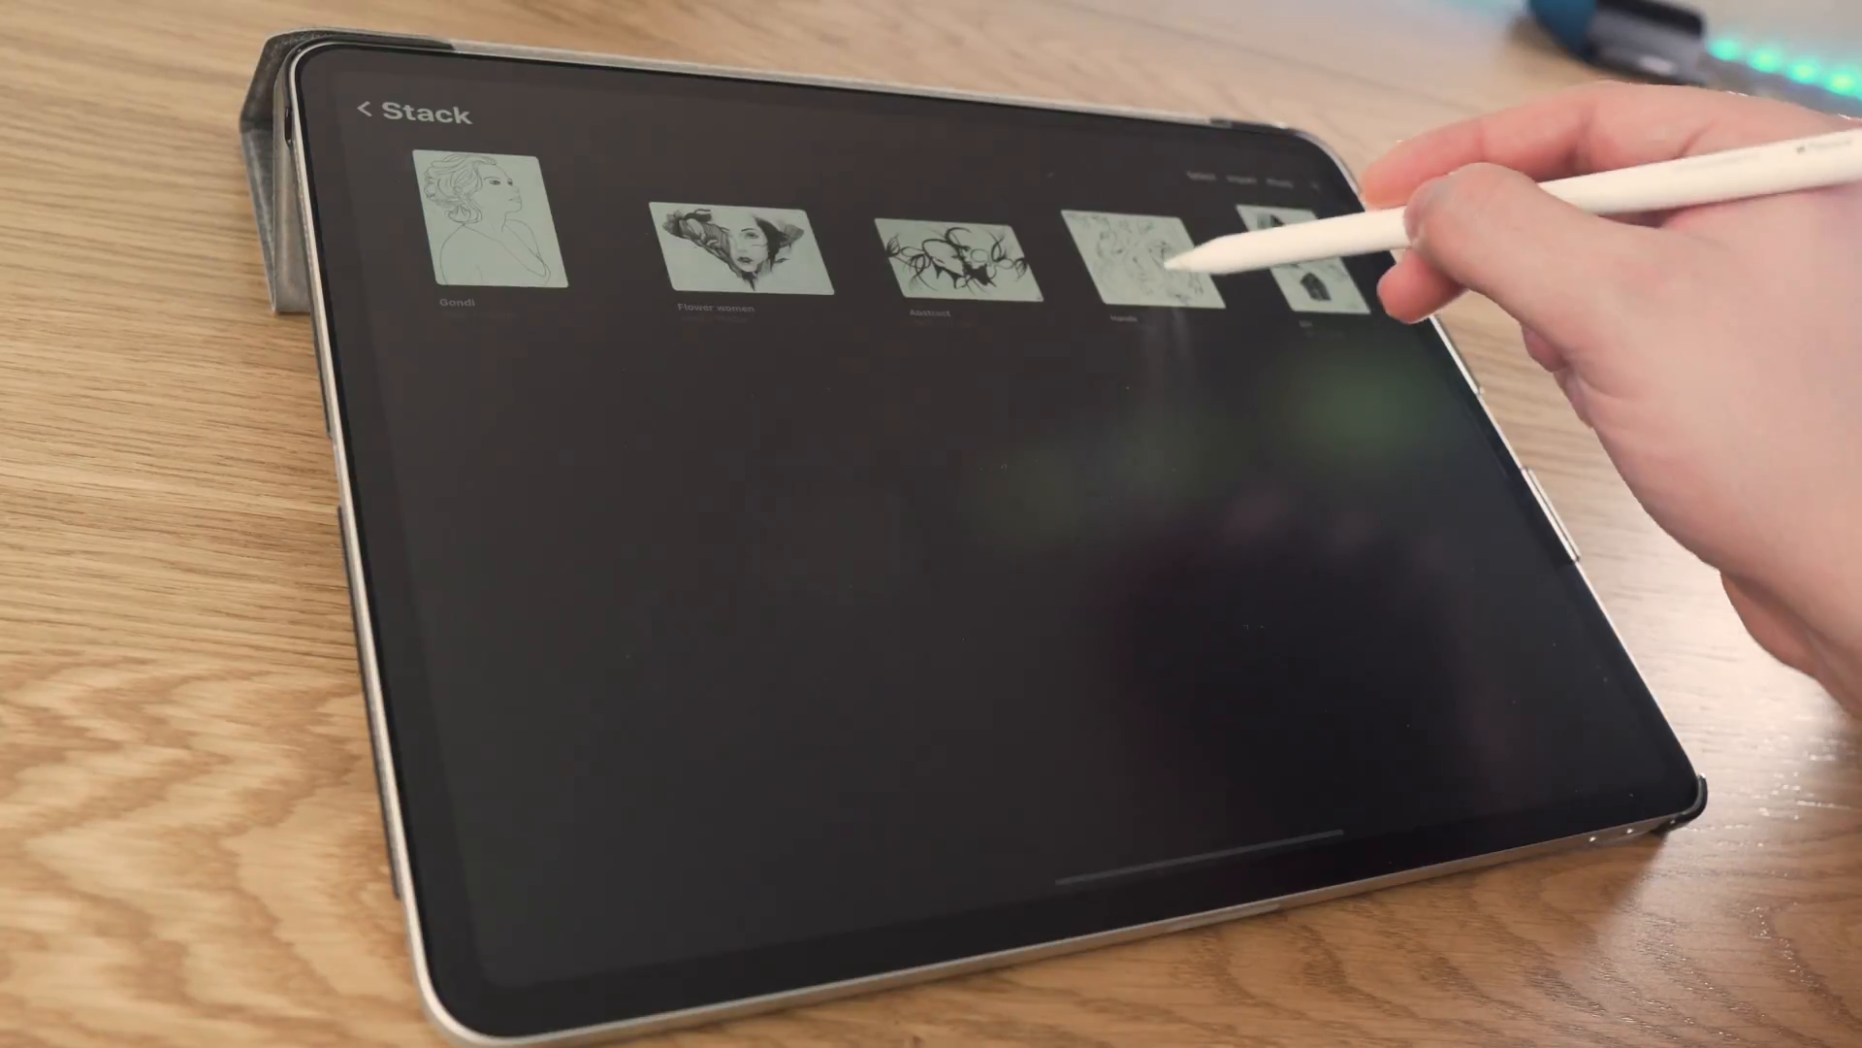
Browse the stack of line-art sketches in the Procreate gallery.
left_click(1135, 250)
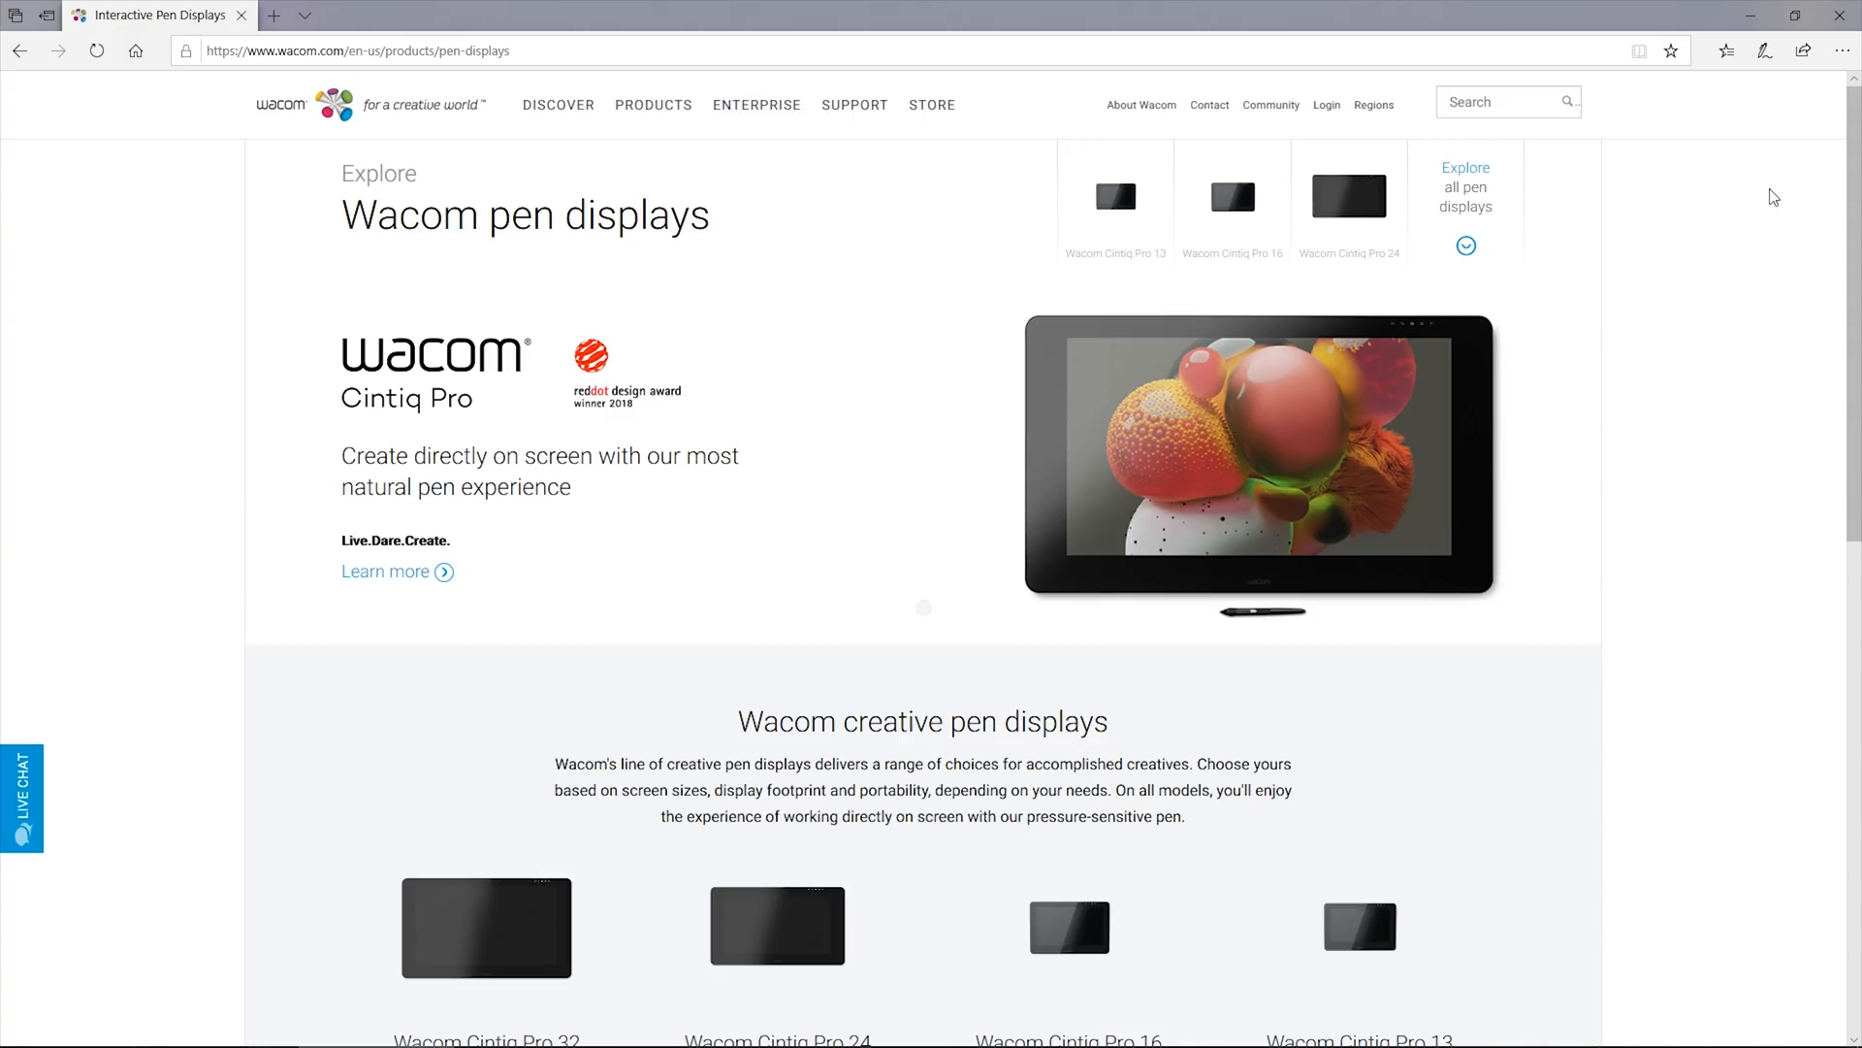
Scroll the Wacom pen displays page and the Apple Newsroom Photoshop CC on iPad article.
scroll("down", 3)
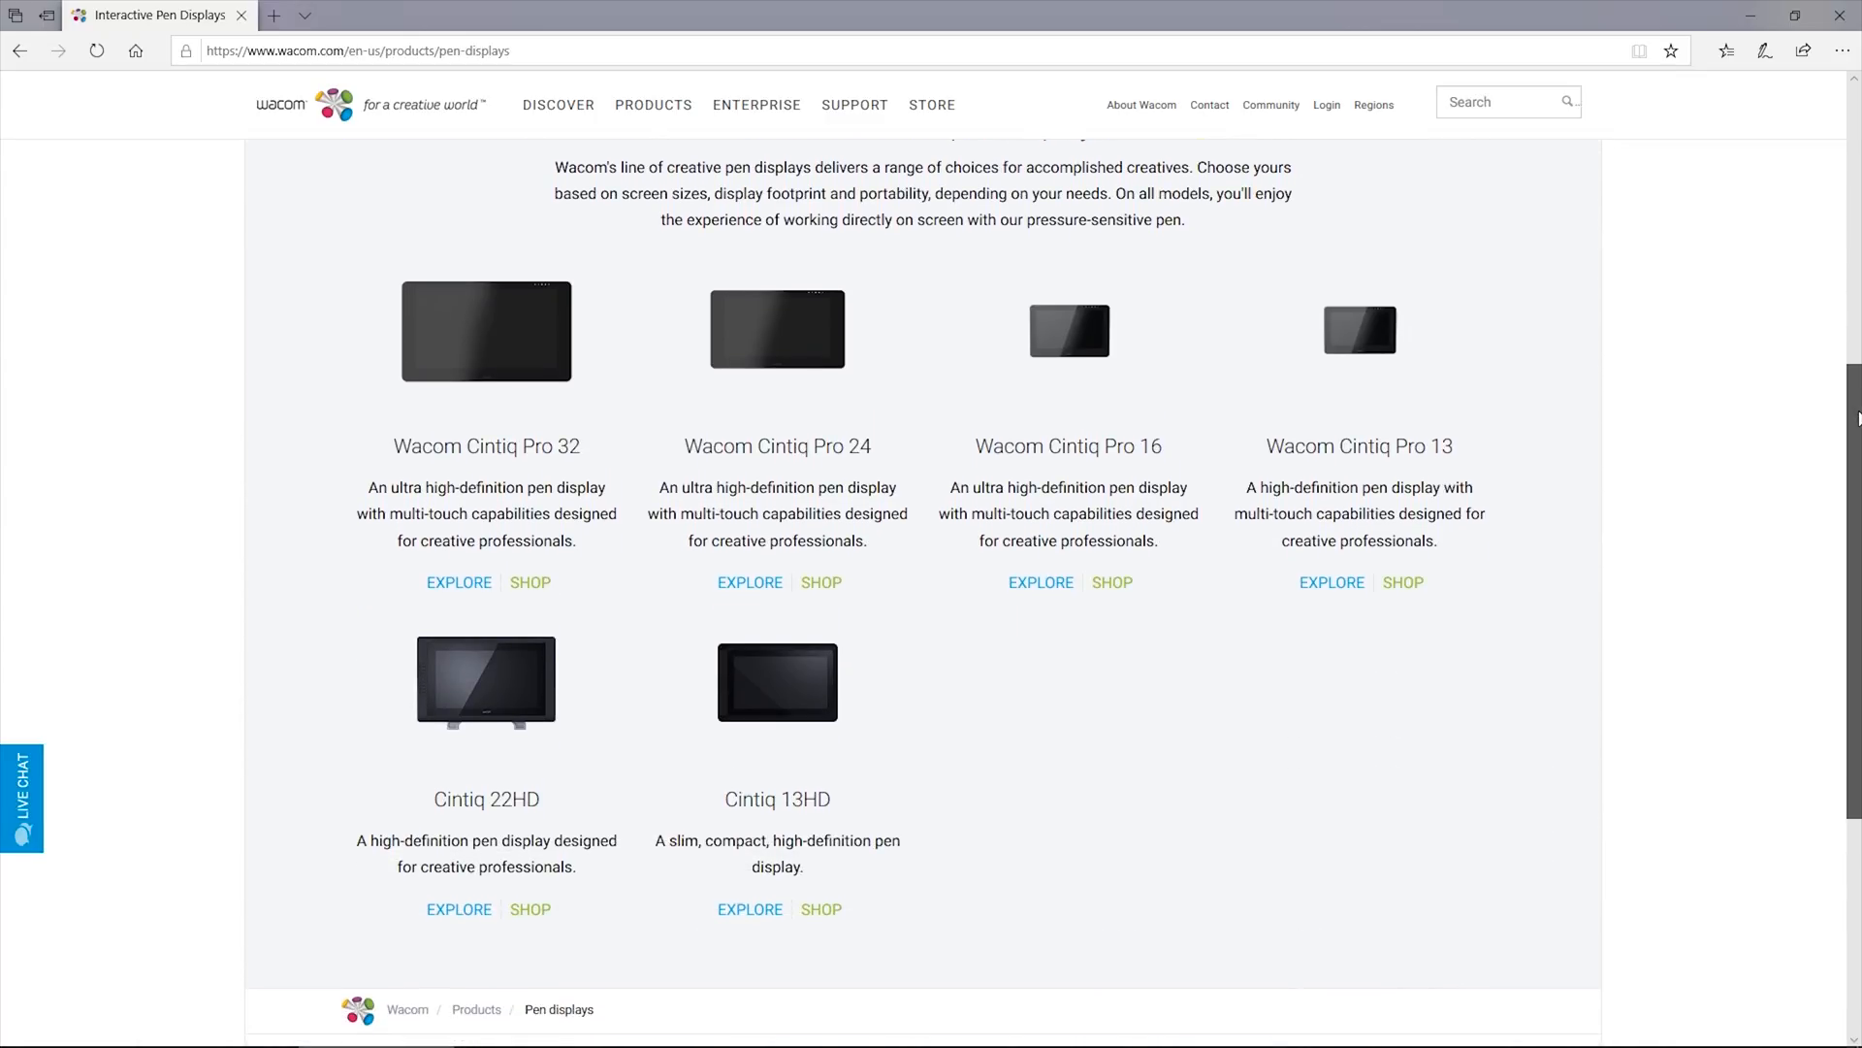
scroll("up", 3)
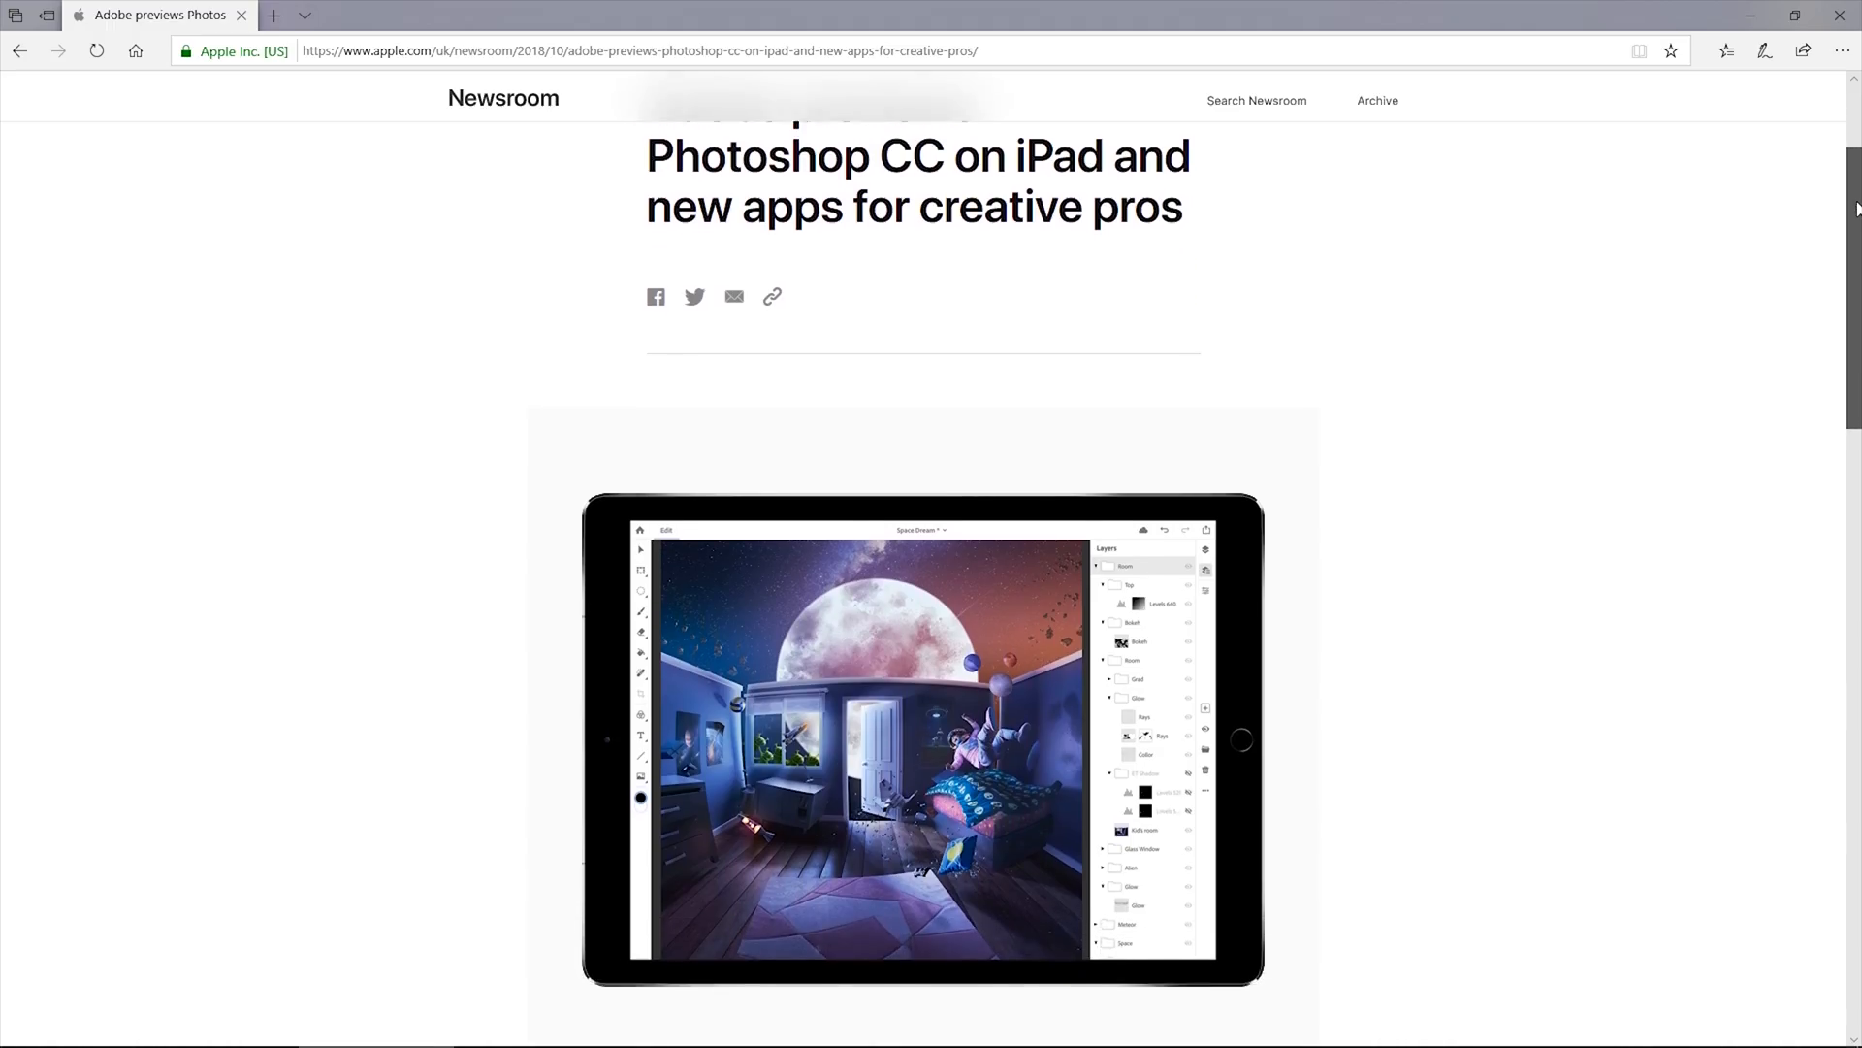
scroll("down", 3)
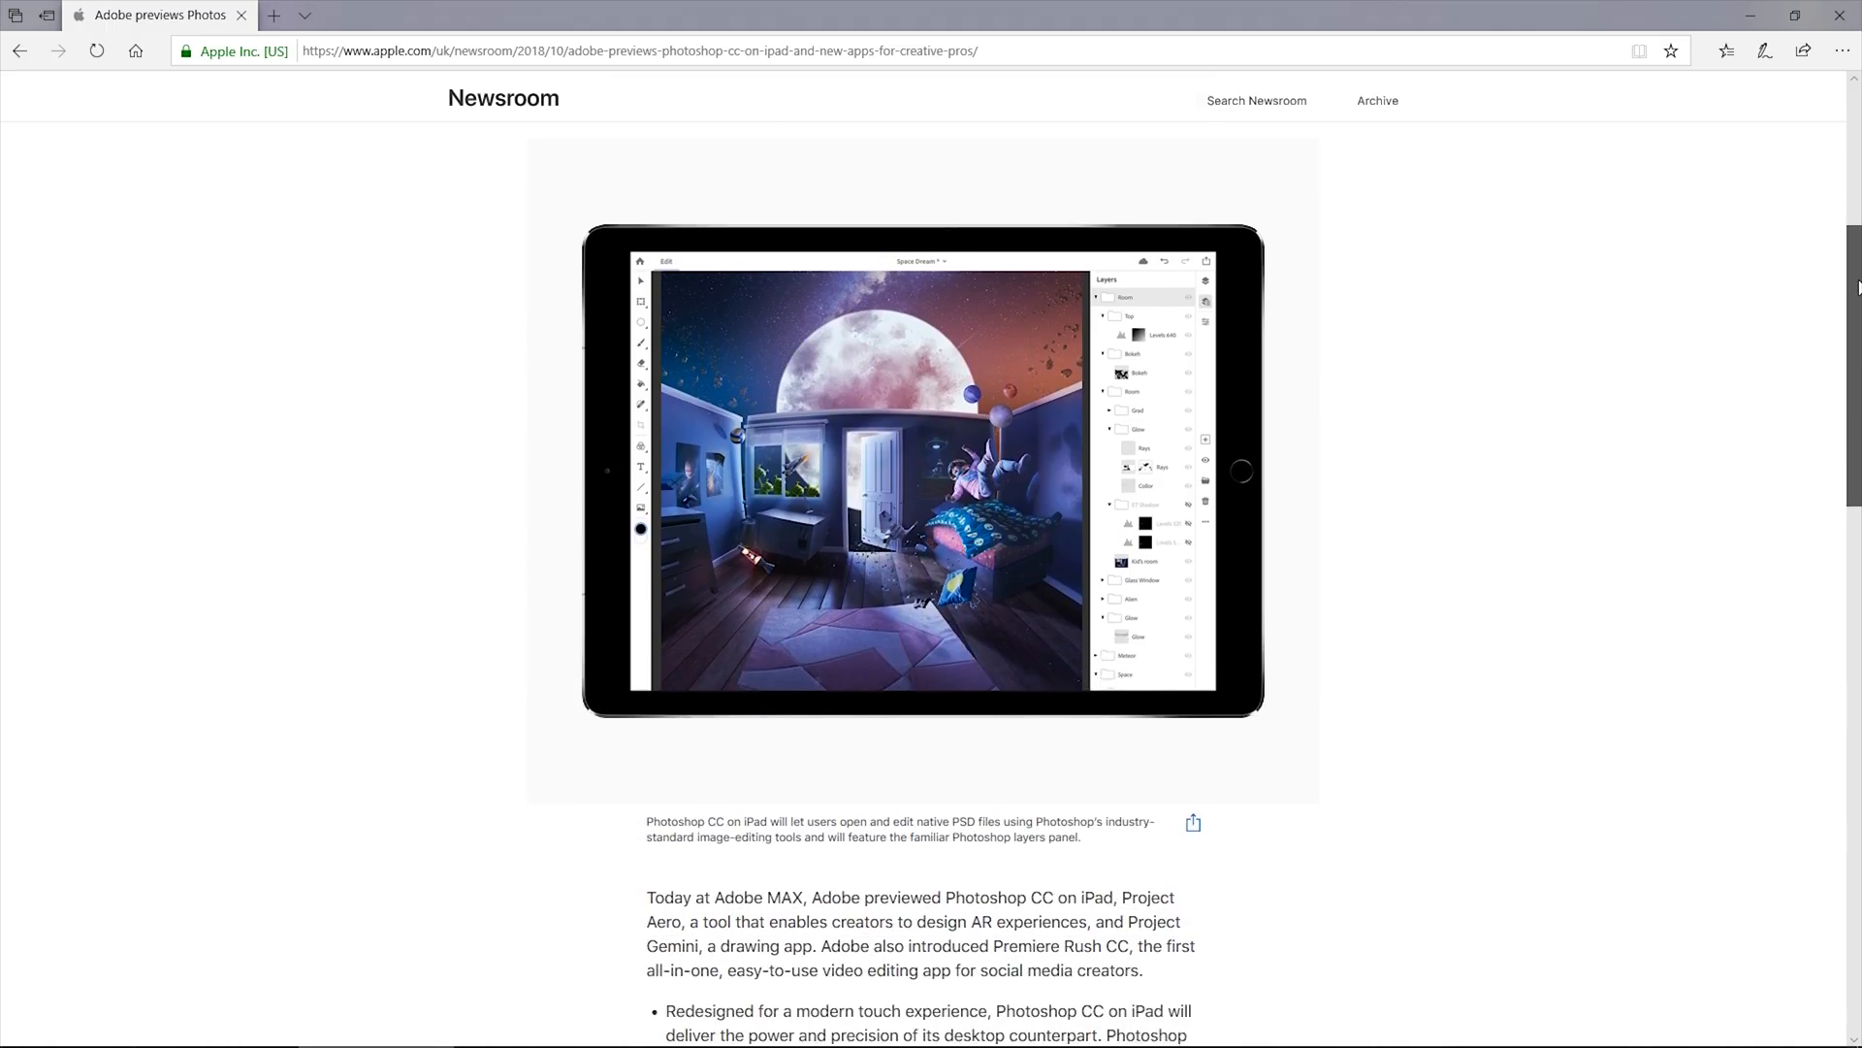
scroll("down", 3)
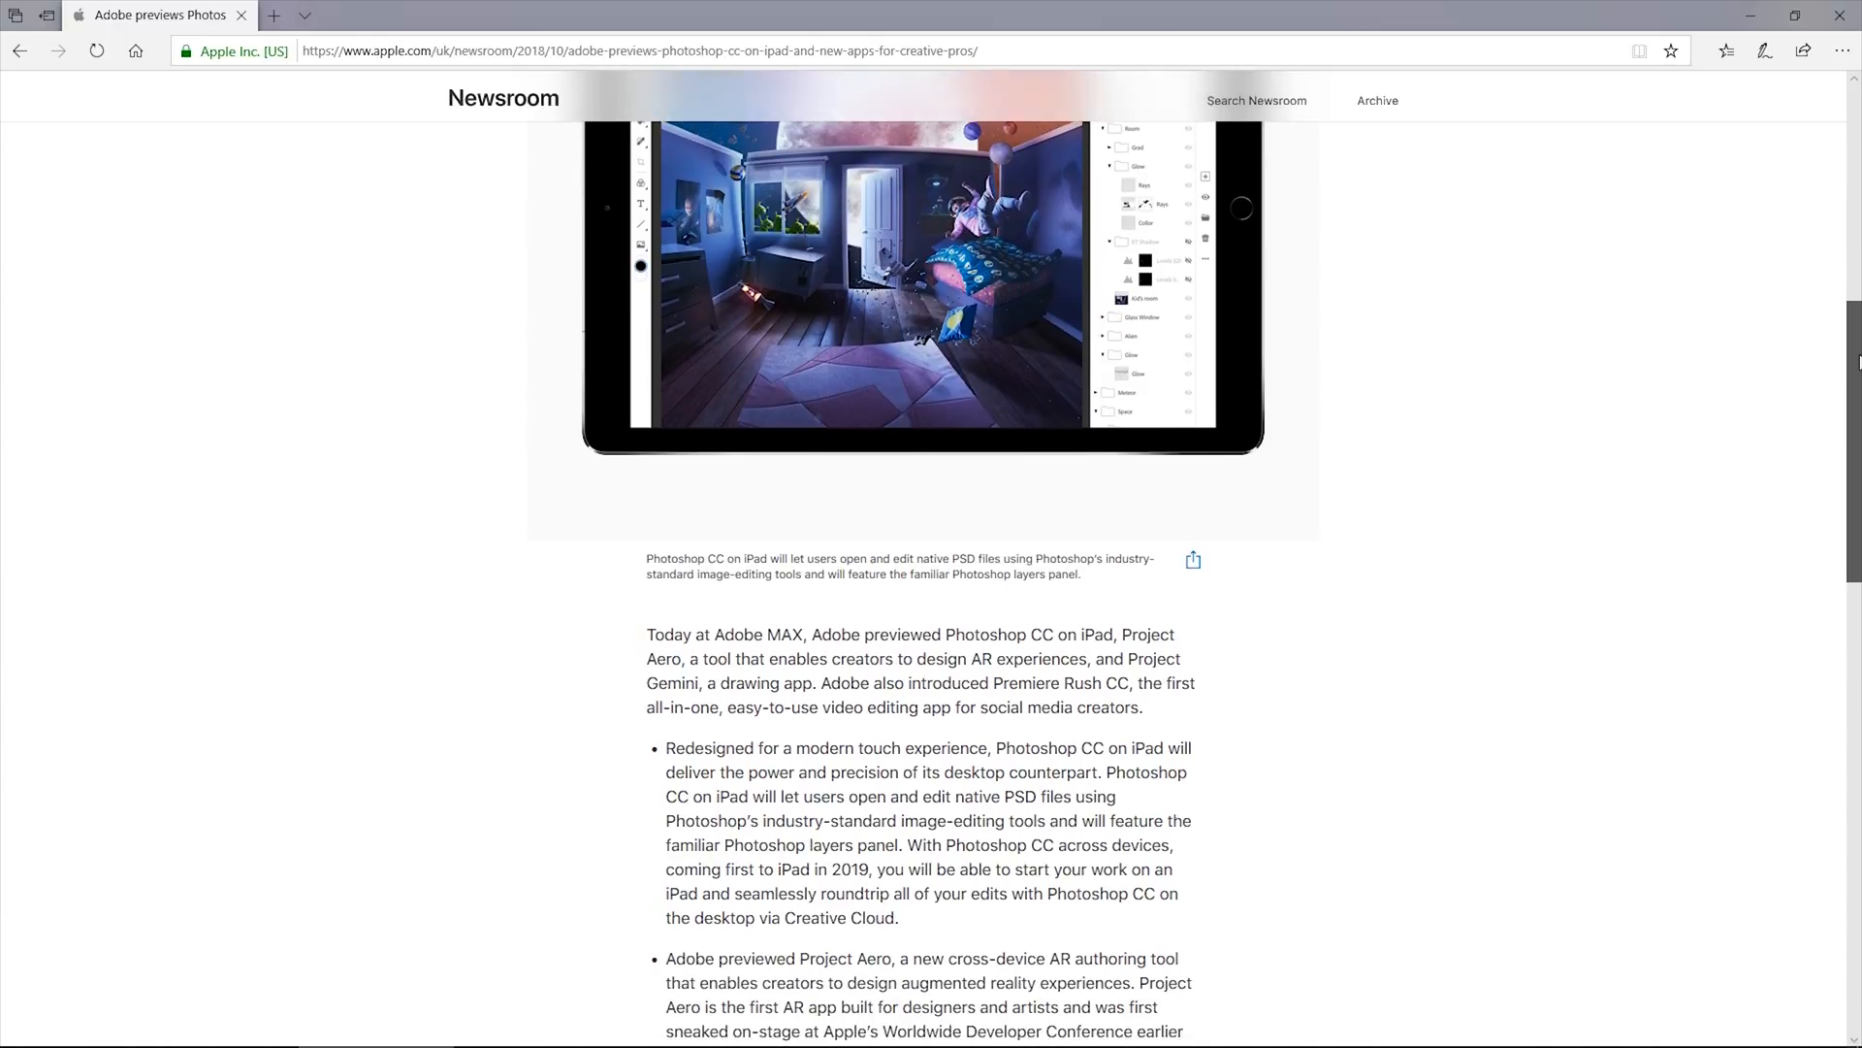
scroll("down", 3)
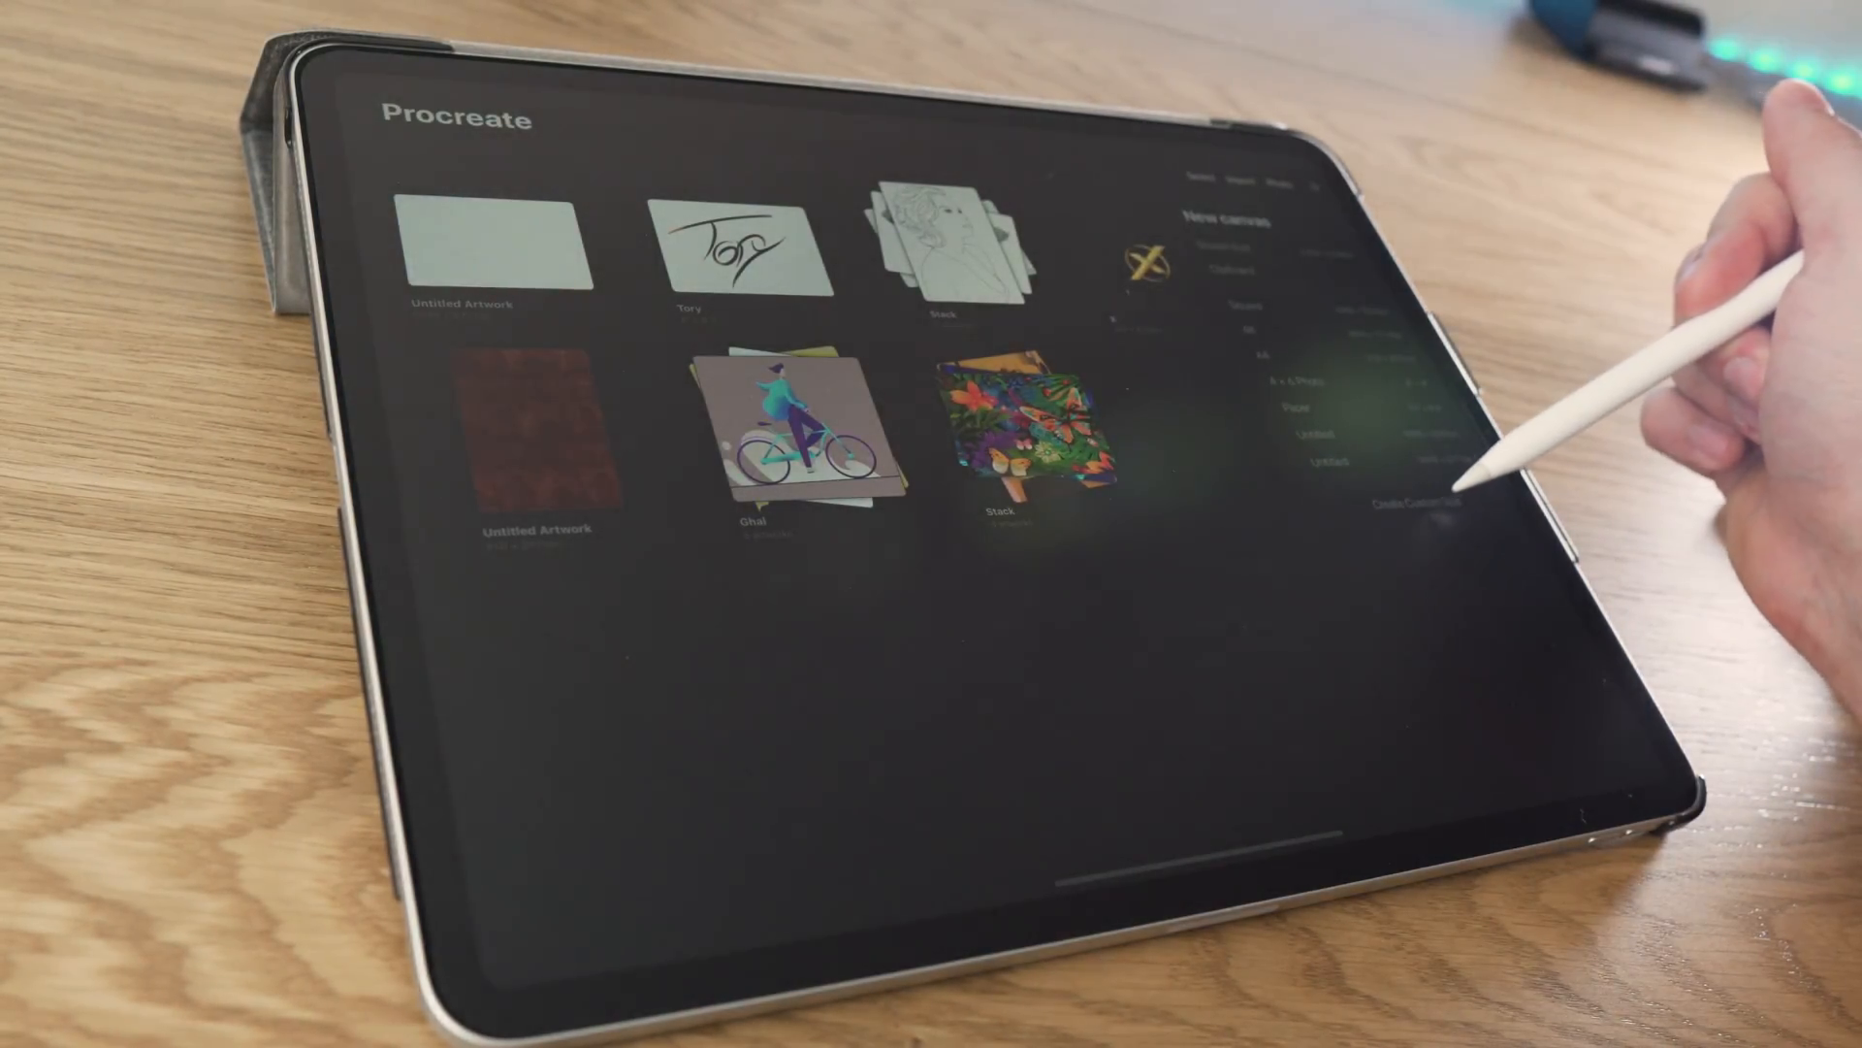
Start a custom-size canvas with its dimensions defined in pixels.
left_click(1415, 493)
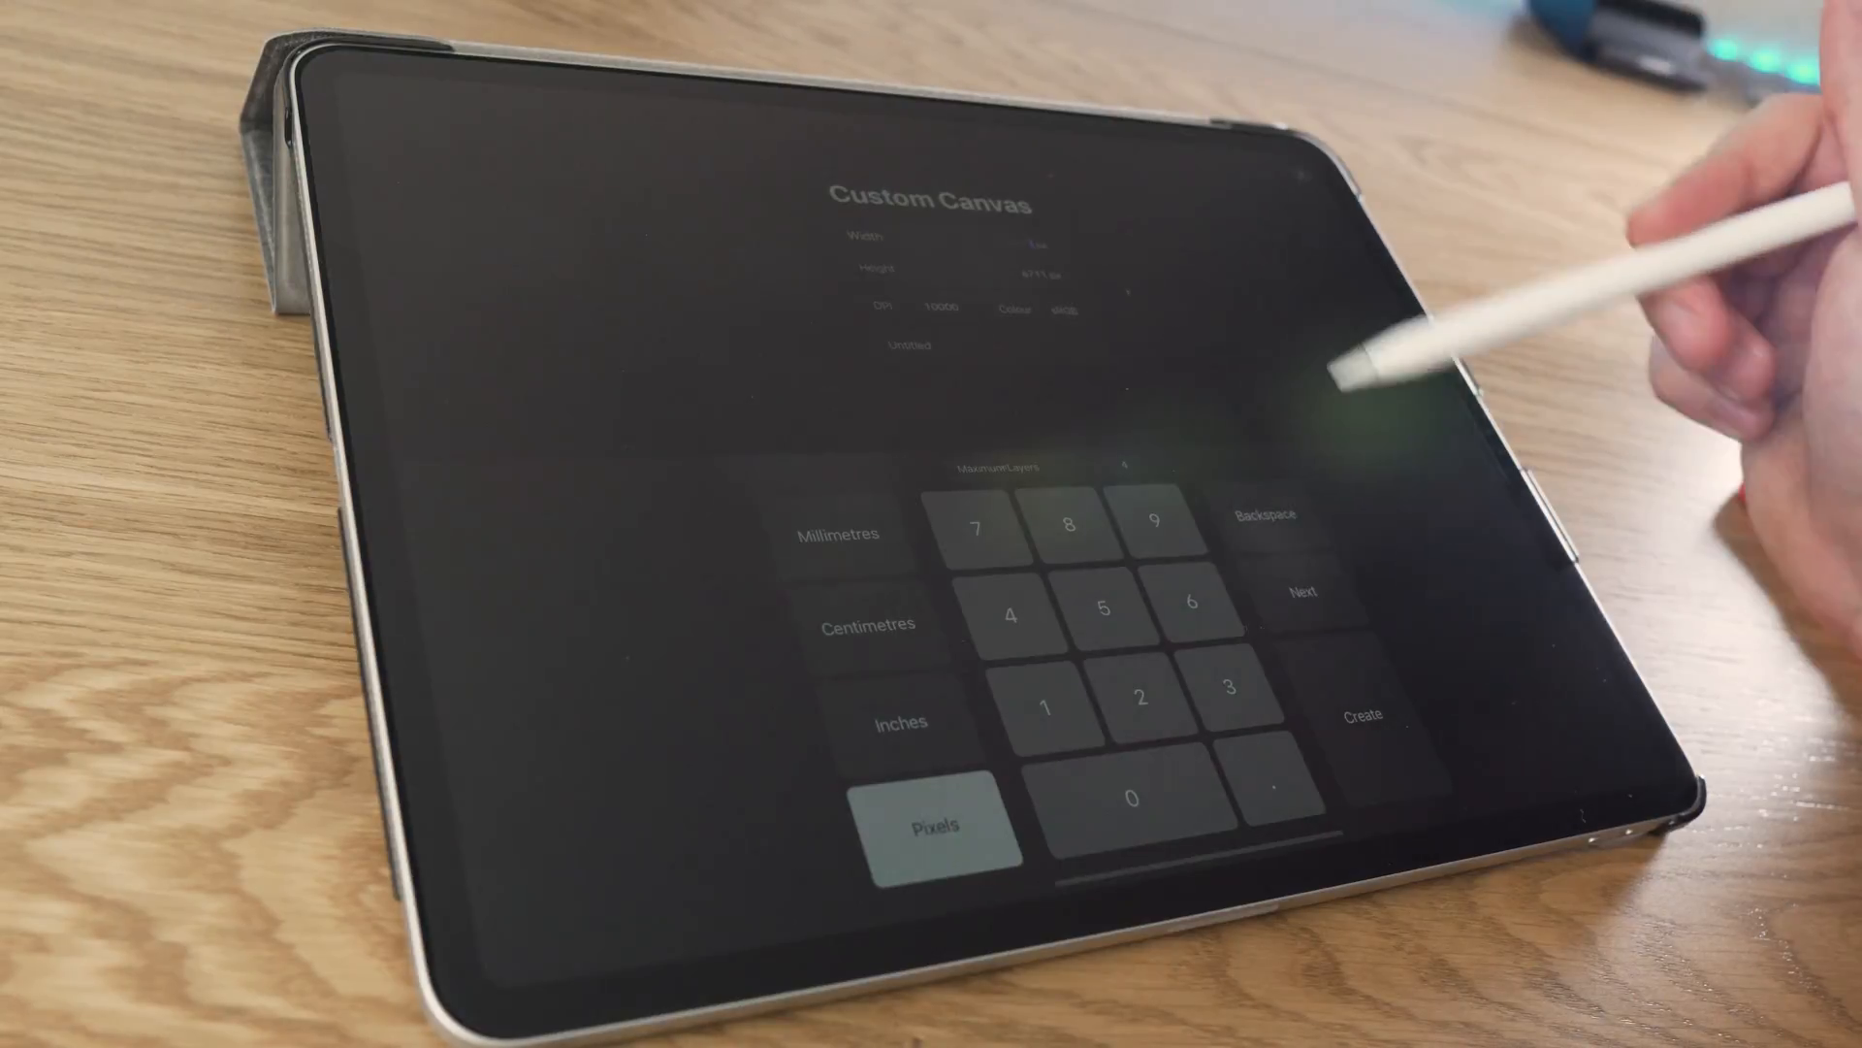
left_click(1362, 716)
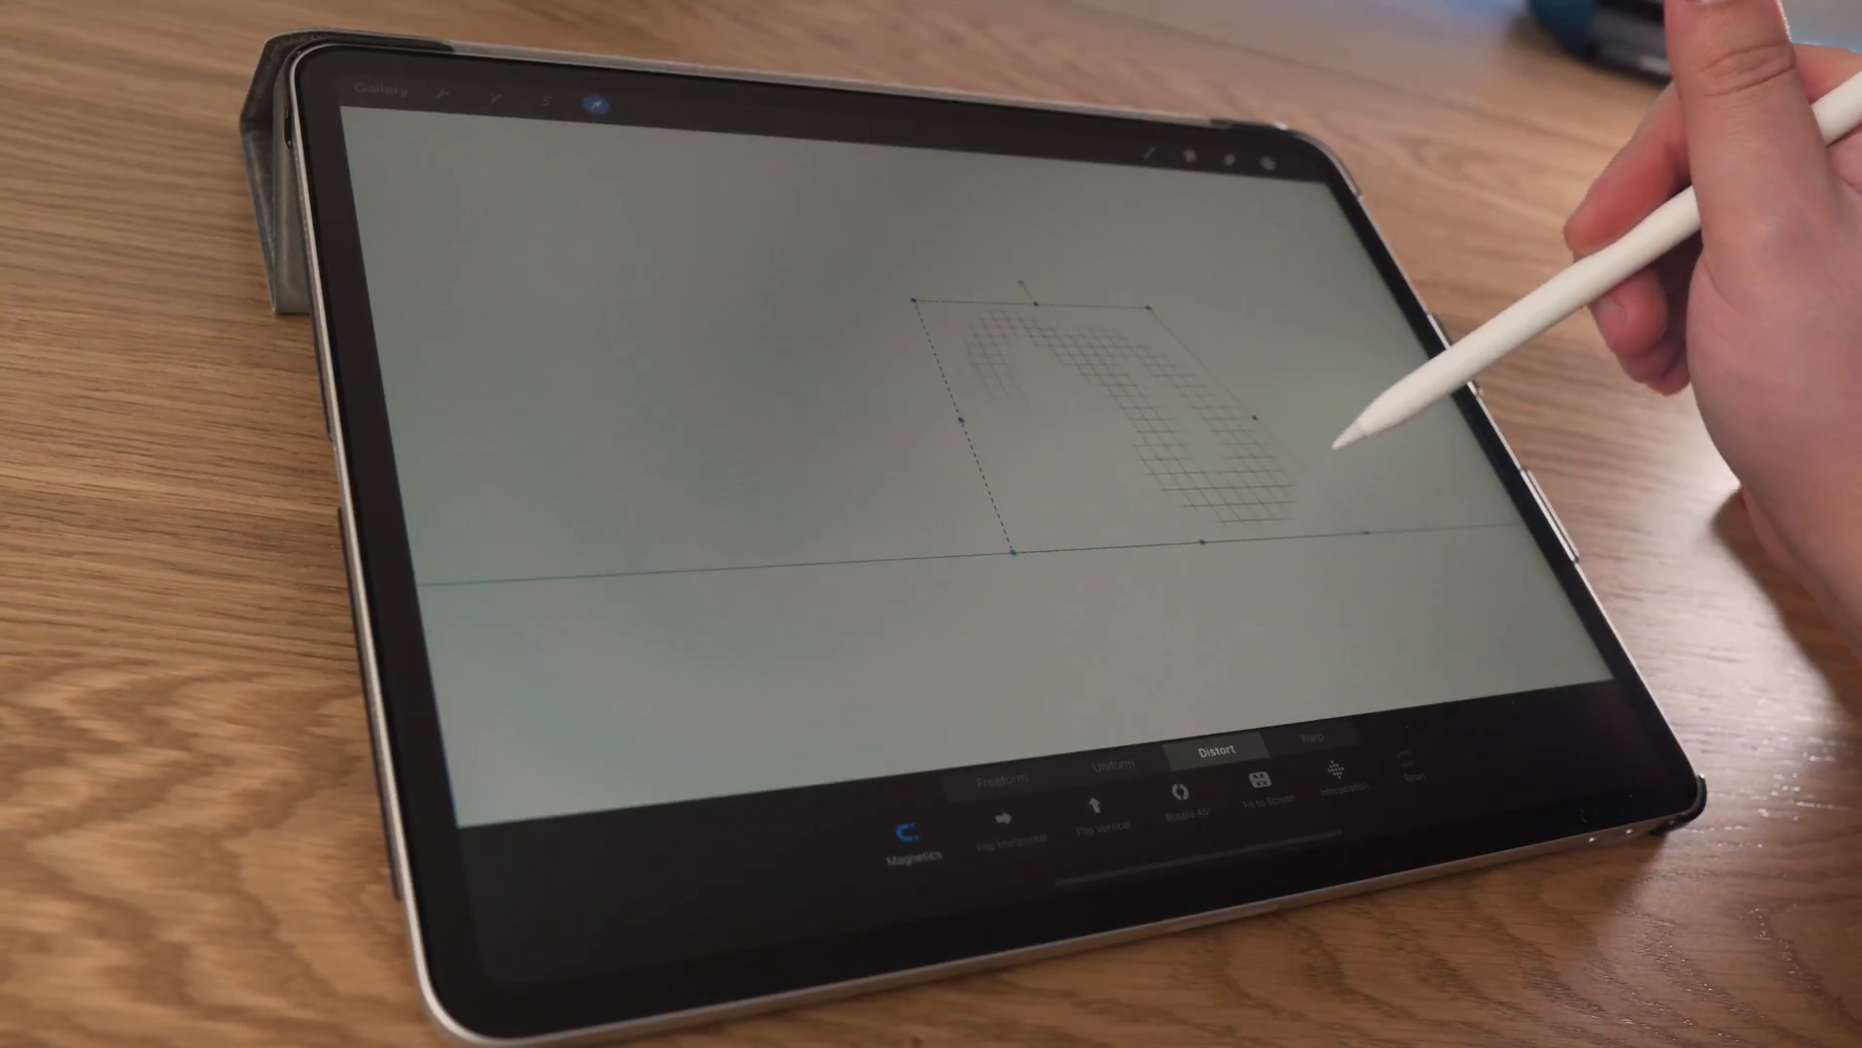
Distort the grid shape and play the time-lapse replay of the portrait line drawing.
left_click(1304, 747)
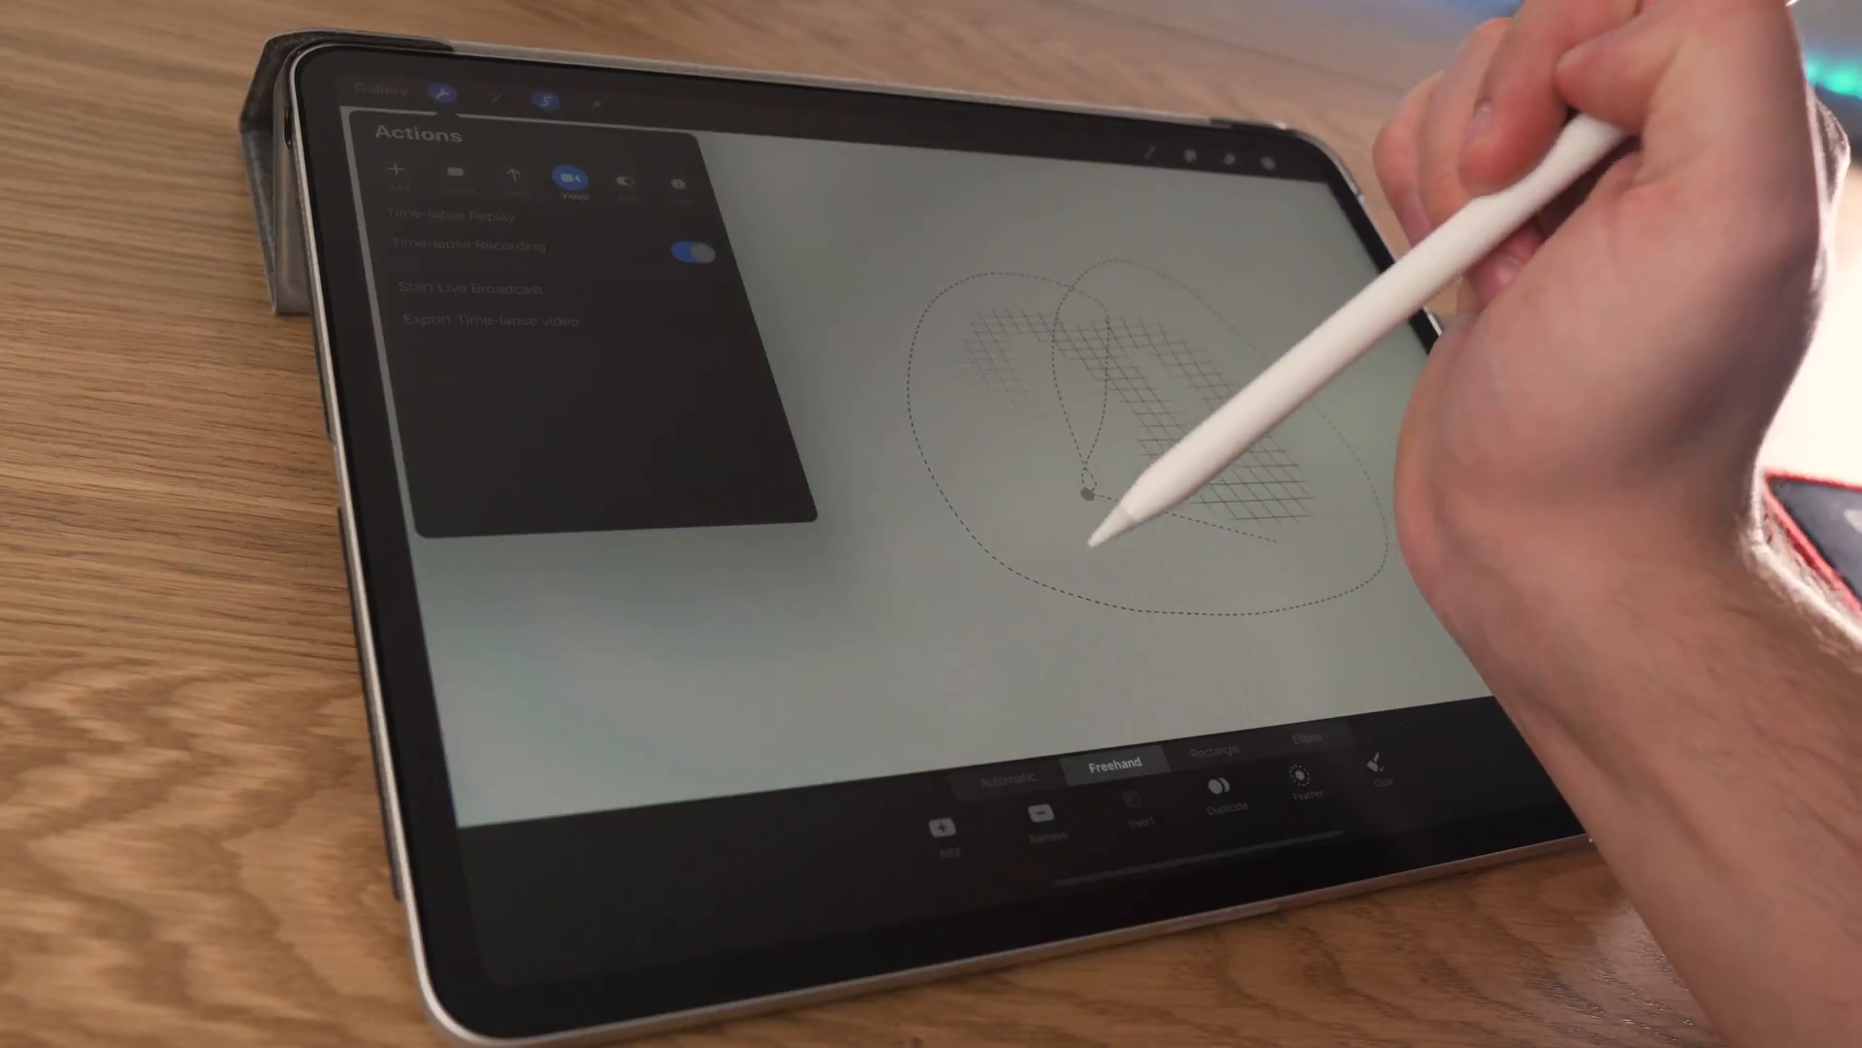
left_click(452, 215)
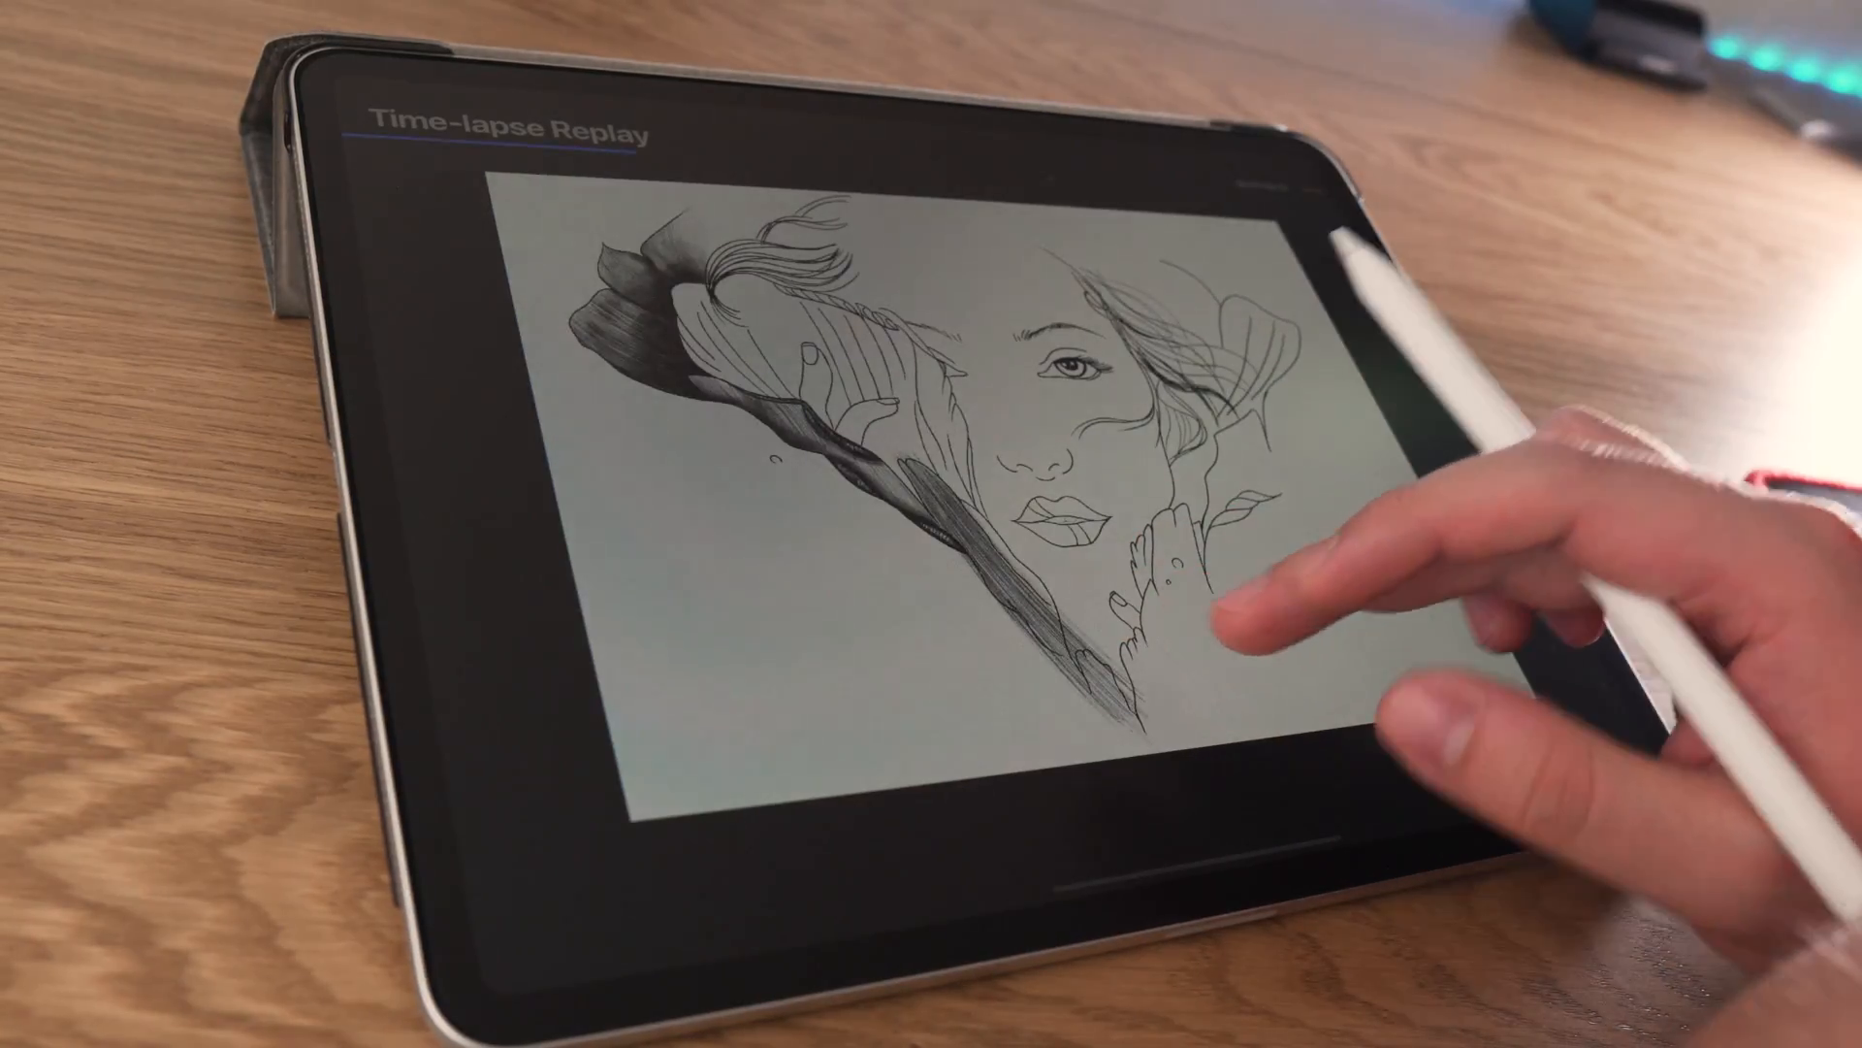